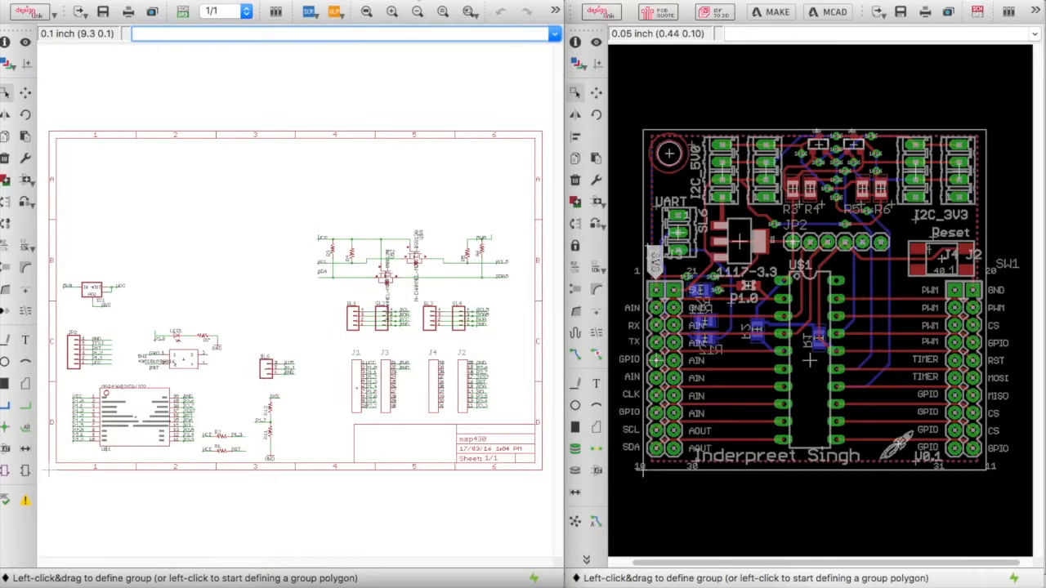
mouse_move(196, 153)
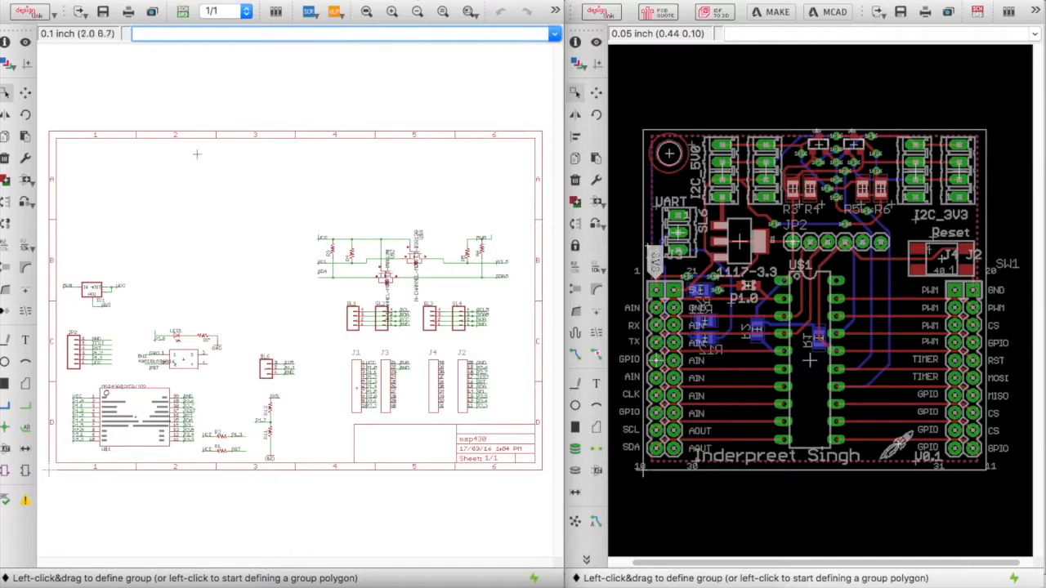
mouse_move(363, 94)
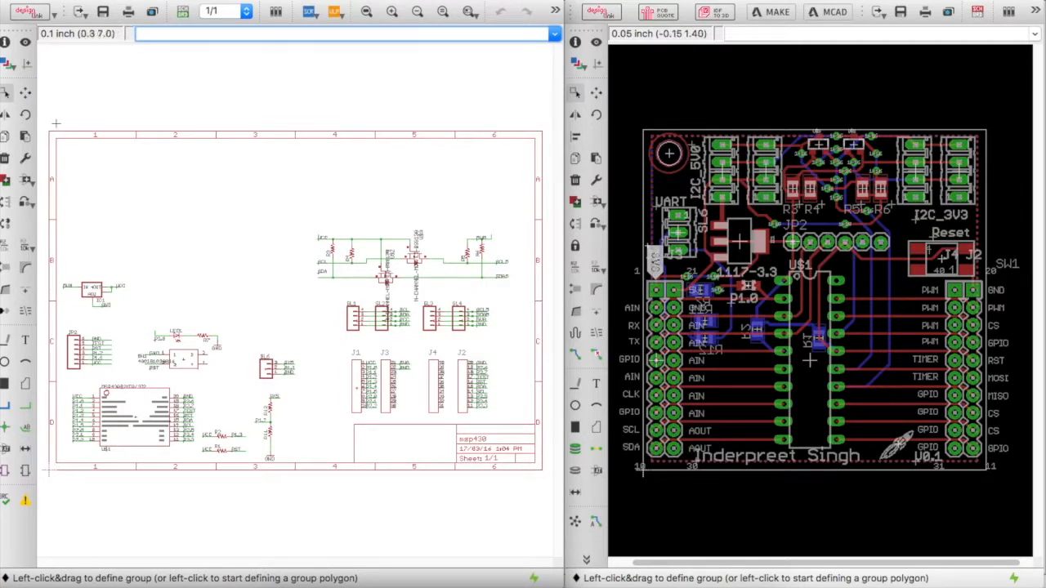
Start the Show command to highlight part LED1 on the board.
click(5, 43)
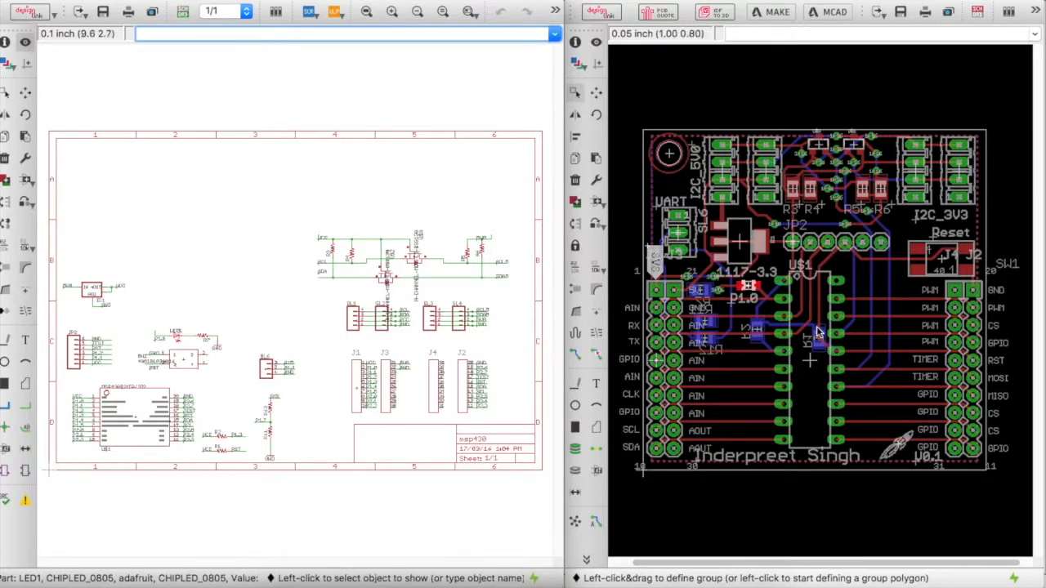
mouse_move(735, 281)
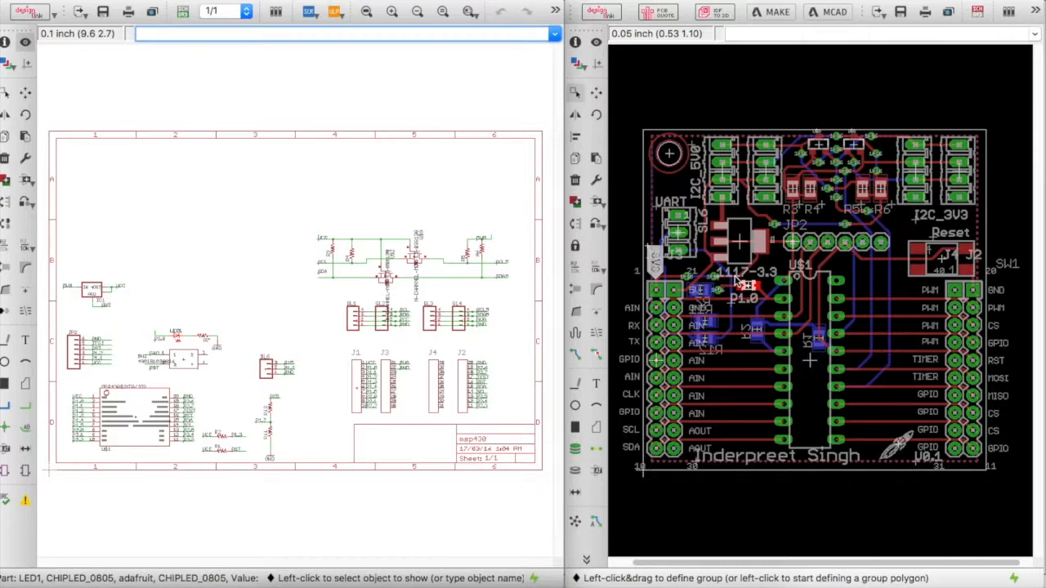
mouse_move(572, 261)
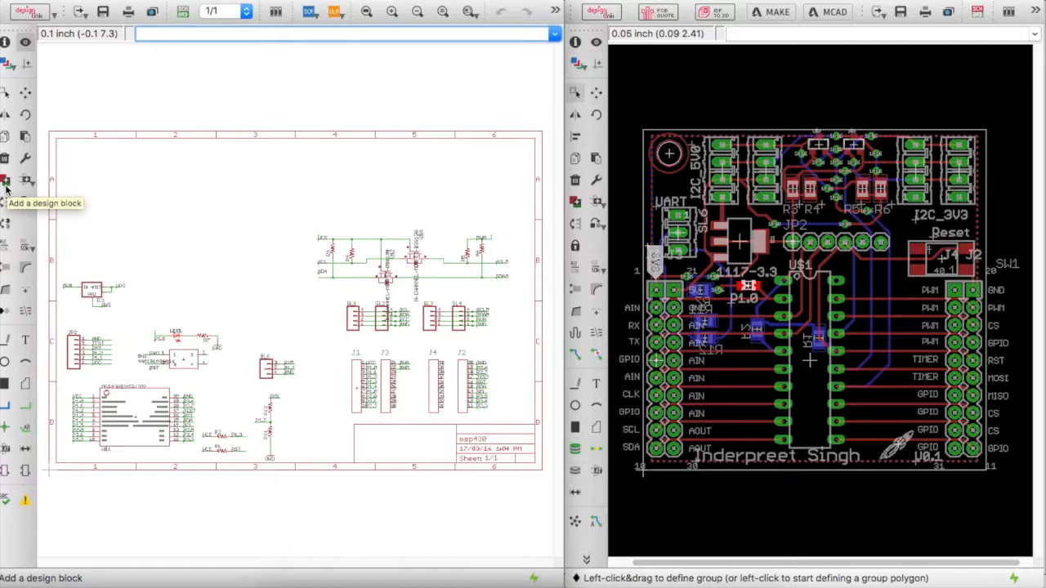
click(5, 180)
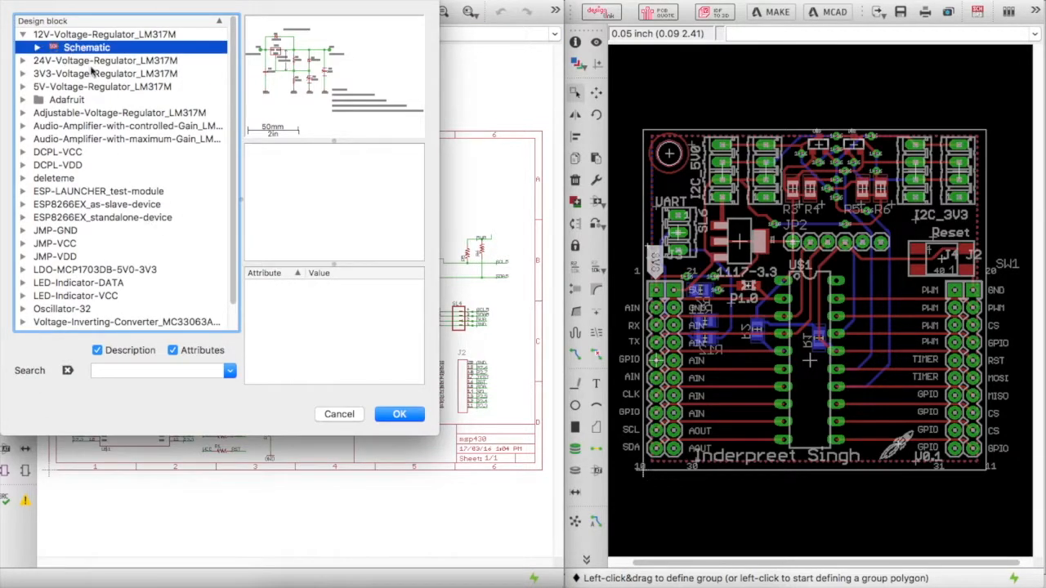
click(399, 413)
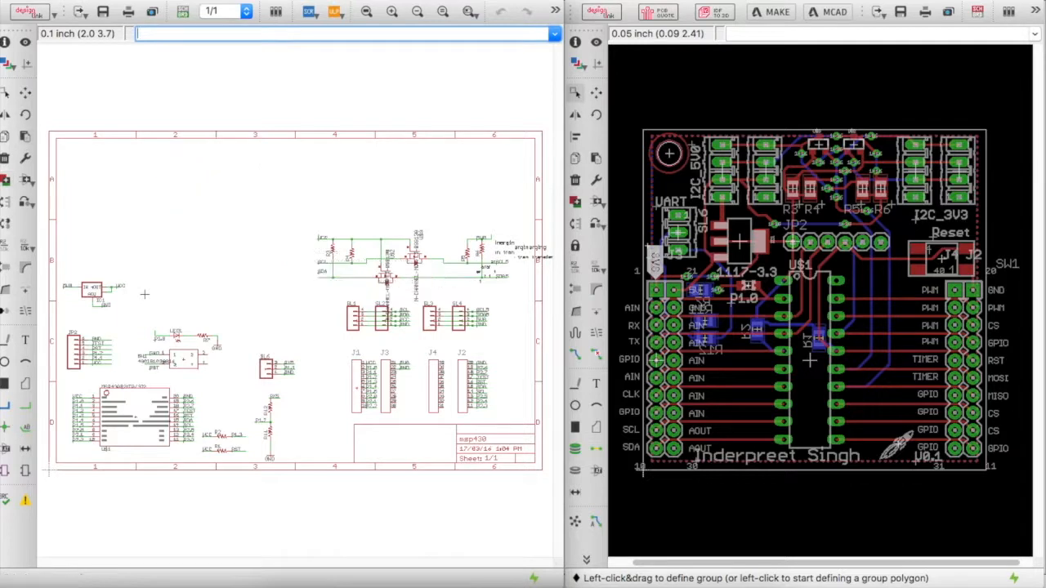
mouse_move(294, 243)
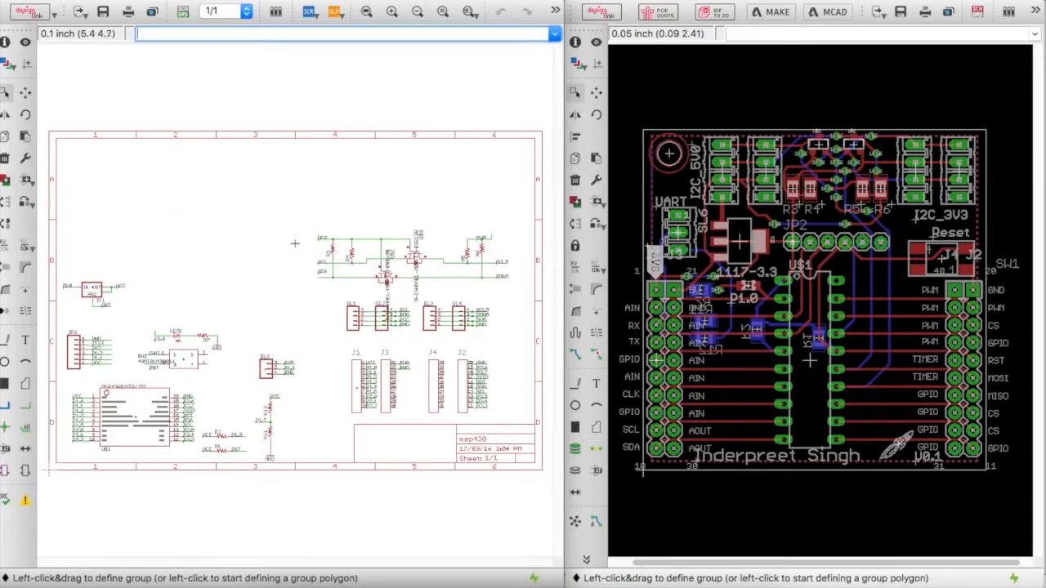
mouse_move(399, 221)
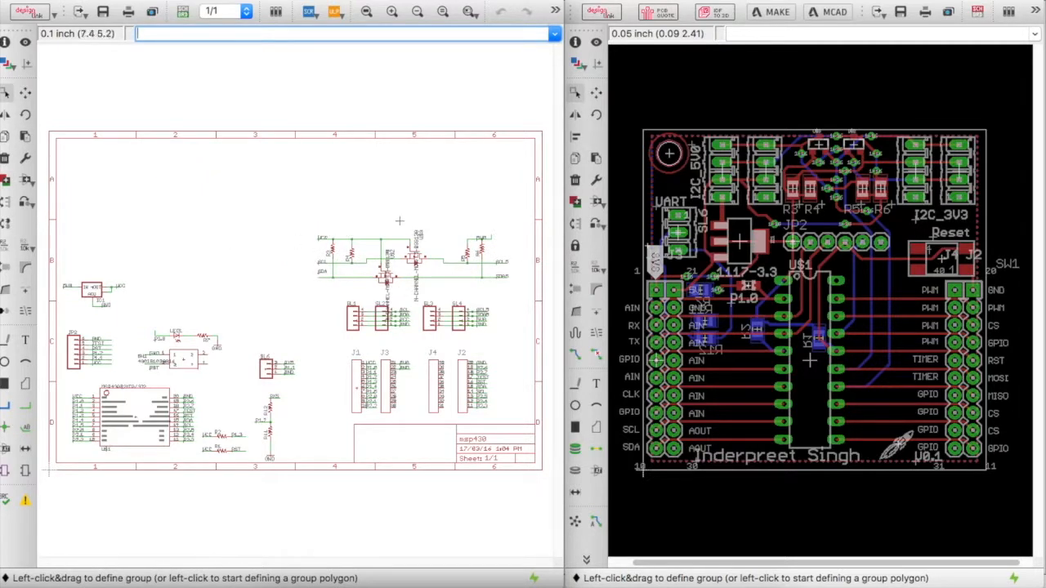
mouse_move(224, 195)
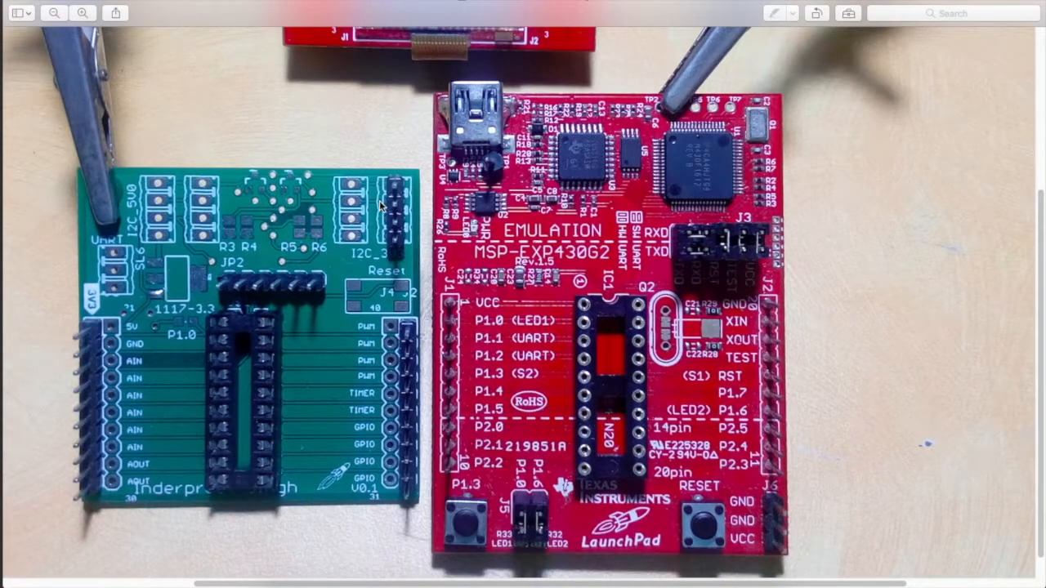
mouse_move(595, 303)
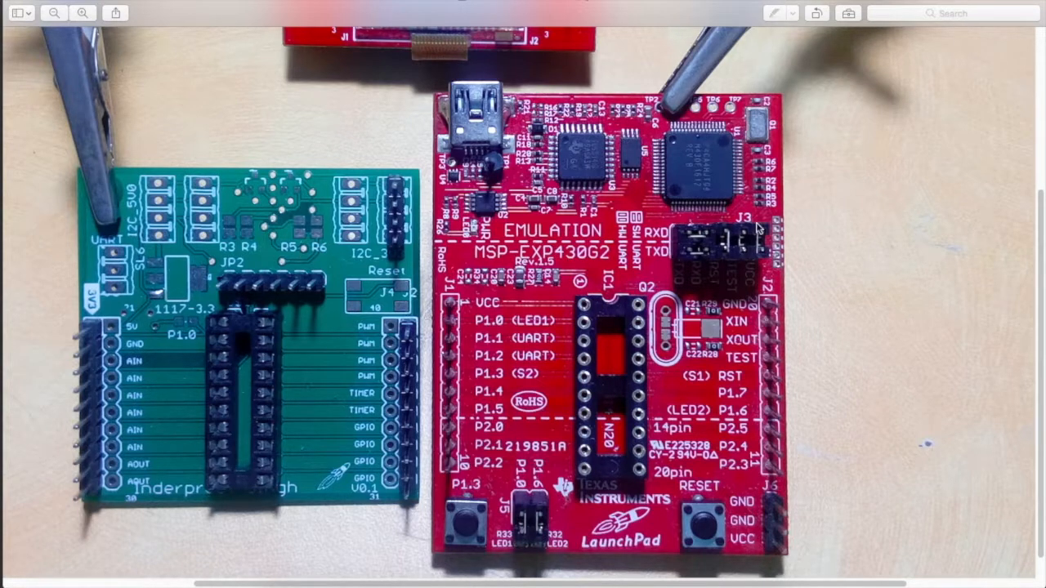
mouse_move(242, 350)
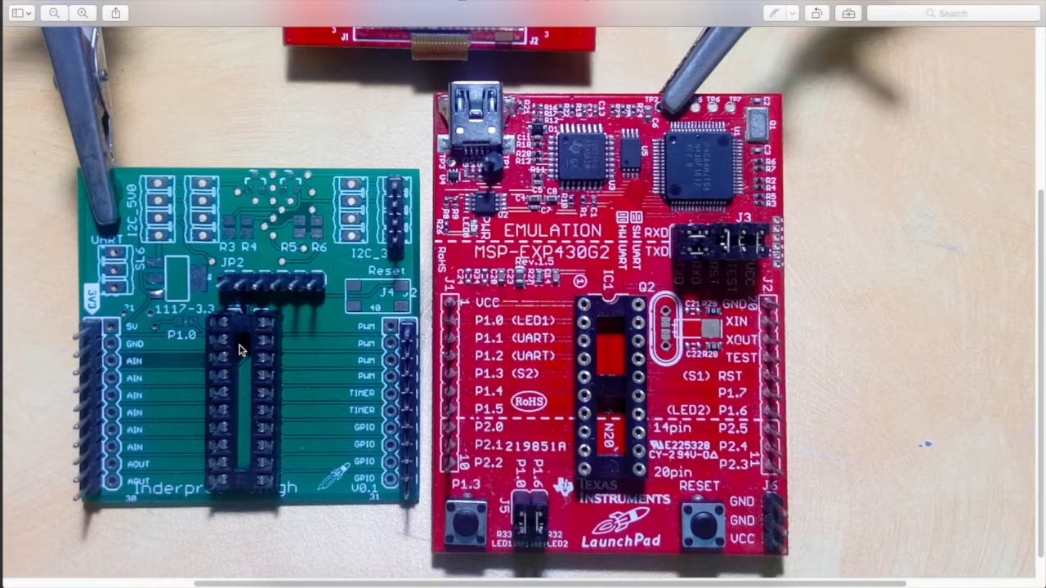
mouse_move(395, 335)
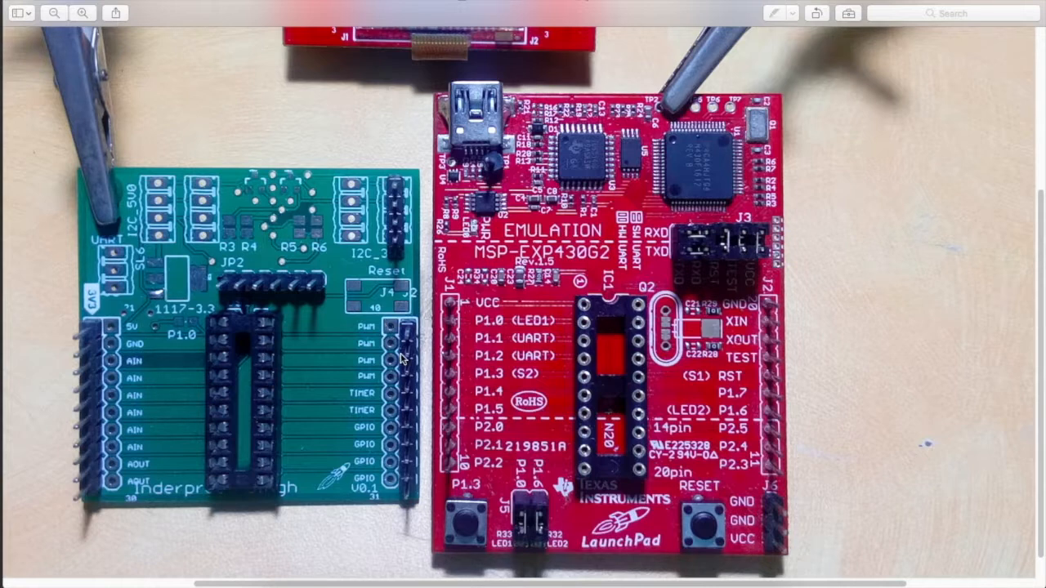
mouse_move(211, 296)
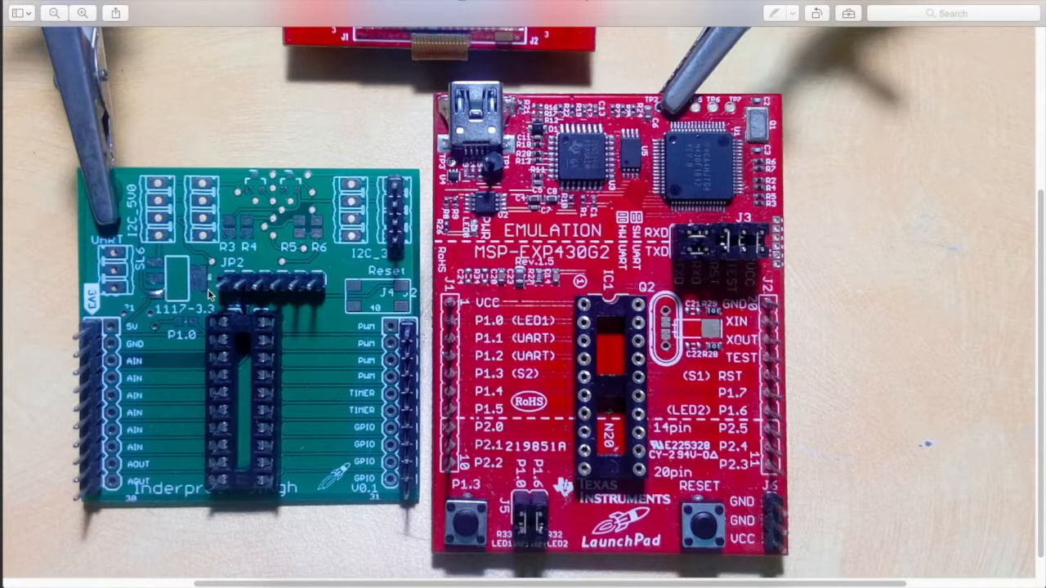
mouse_move(164, 311)
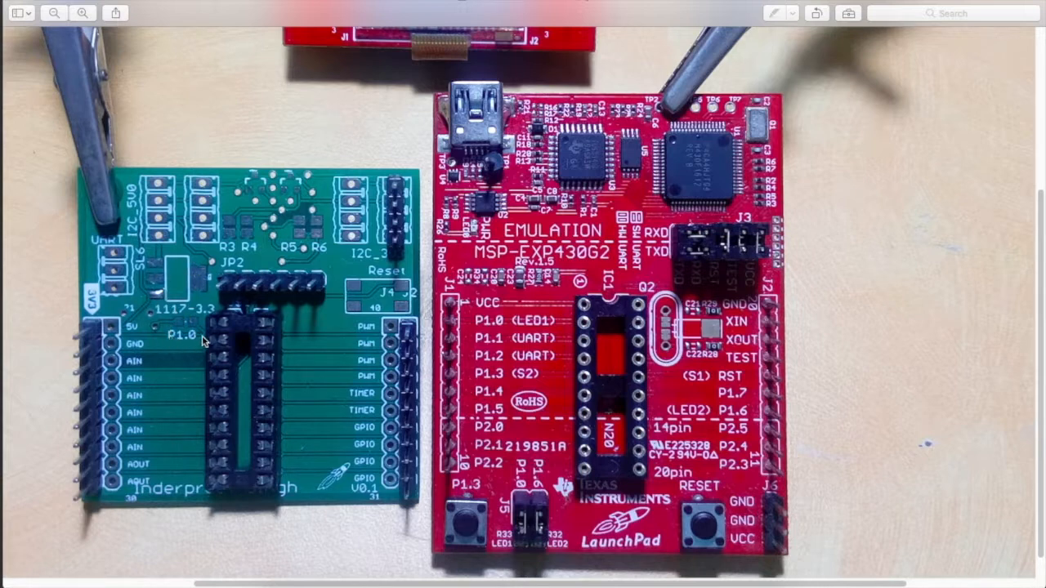
mouse_move(204, 317)
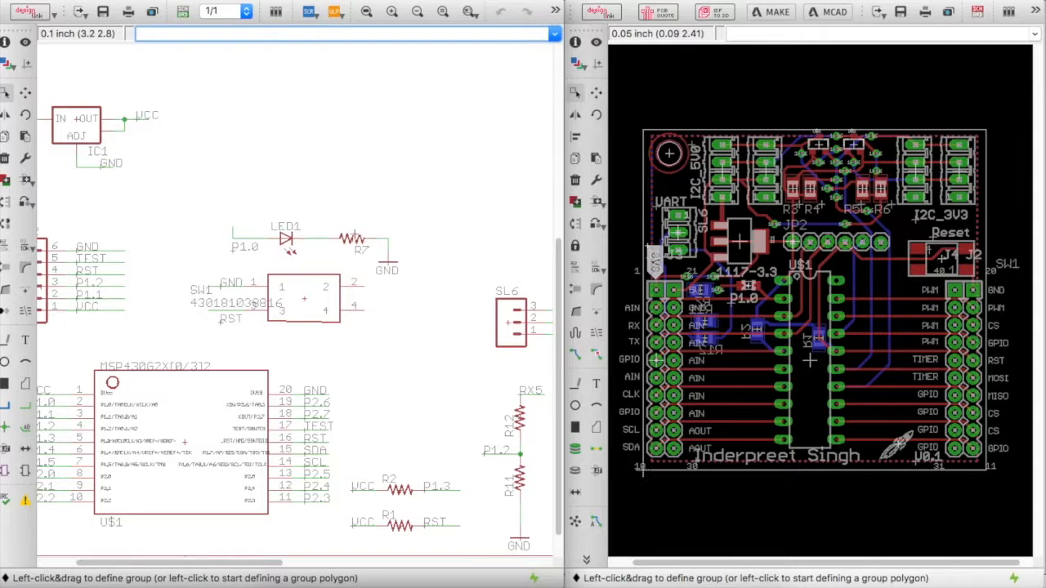
mouse_move(246, 206)
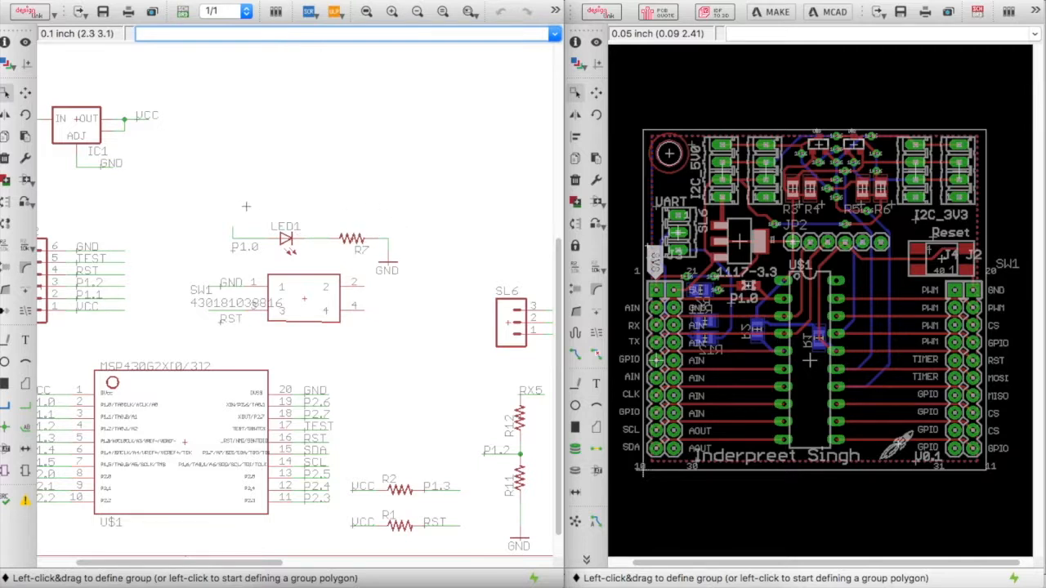
mouse_move(201, 113)
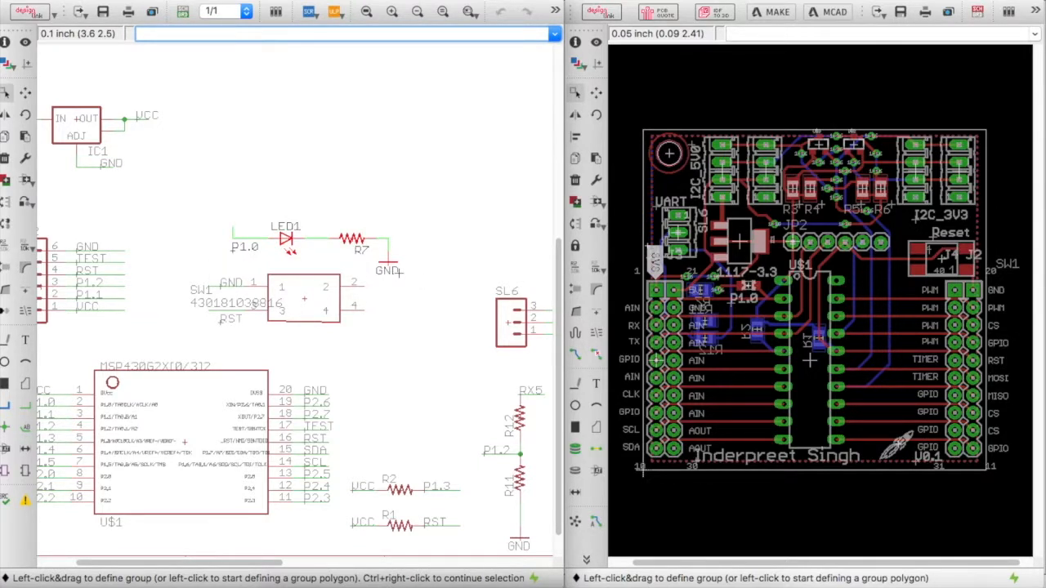
mouse_move(308, 242)
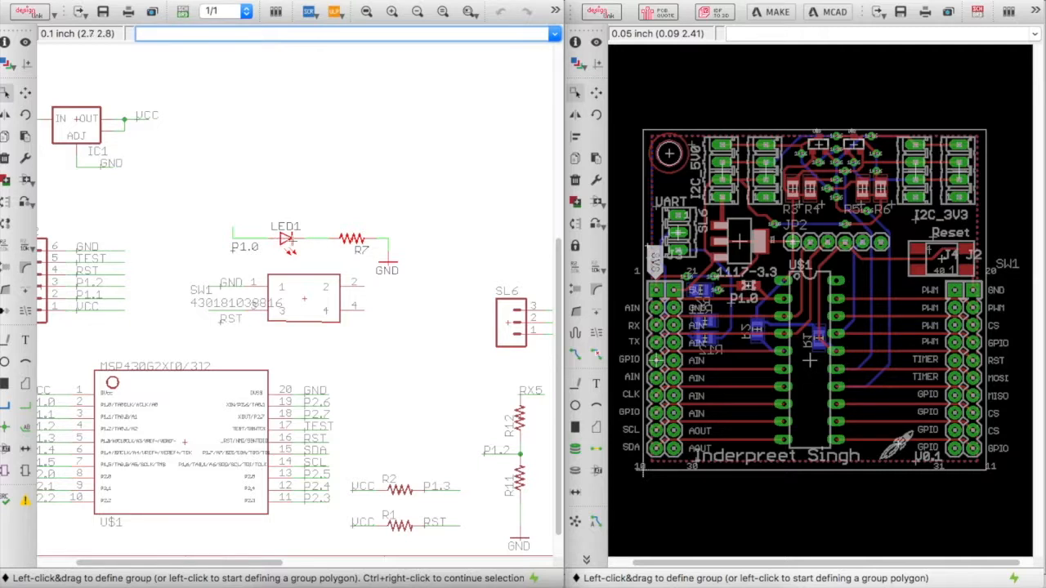
mouse_move(286, 238)
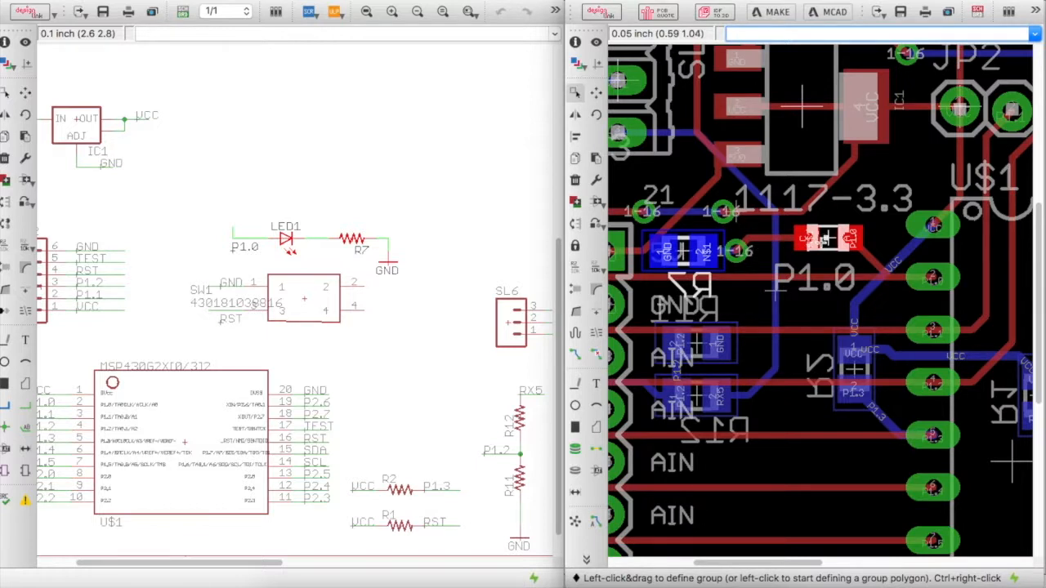
mouse_move(781, 242)
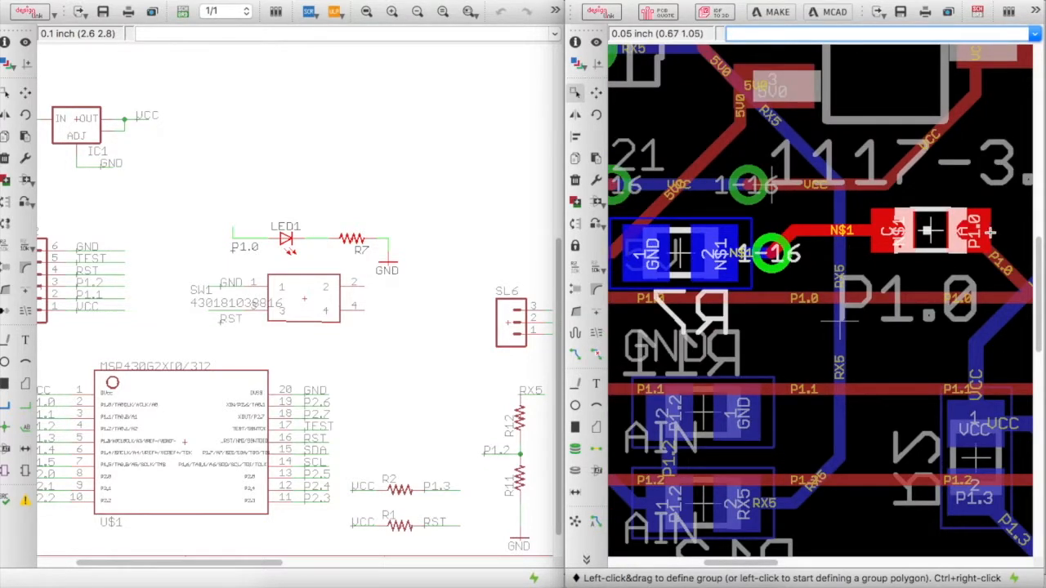
mouse_move(701, 68)
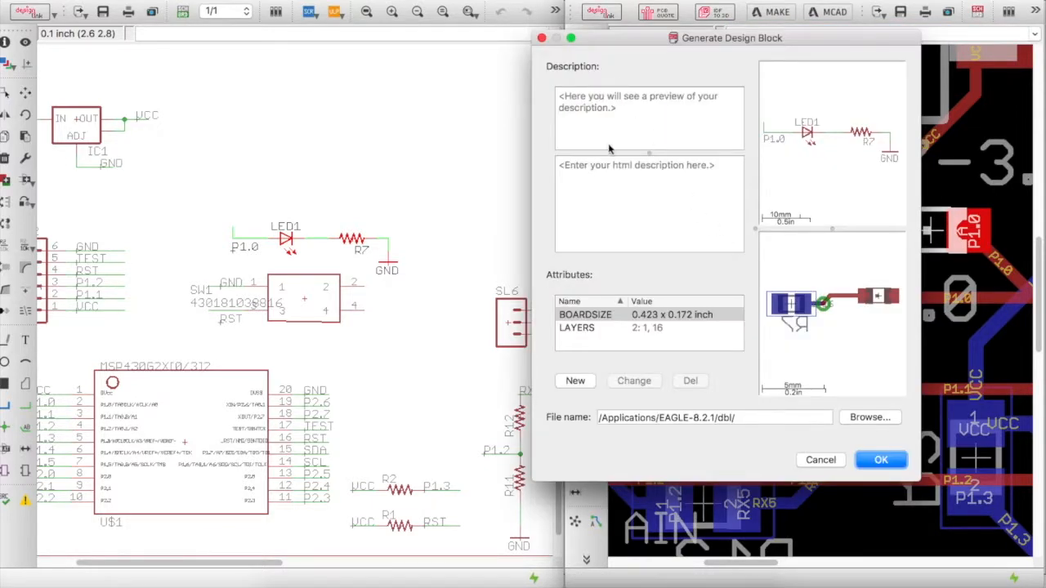
mouse_move(826, 173)
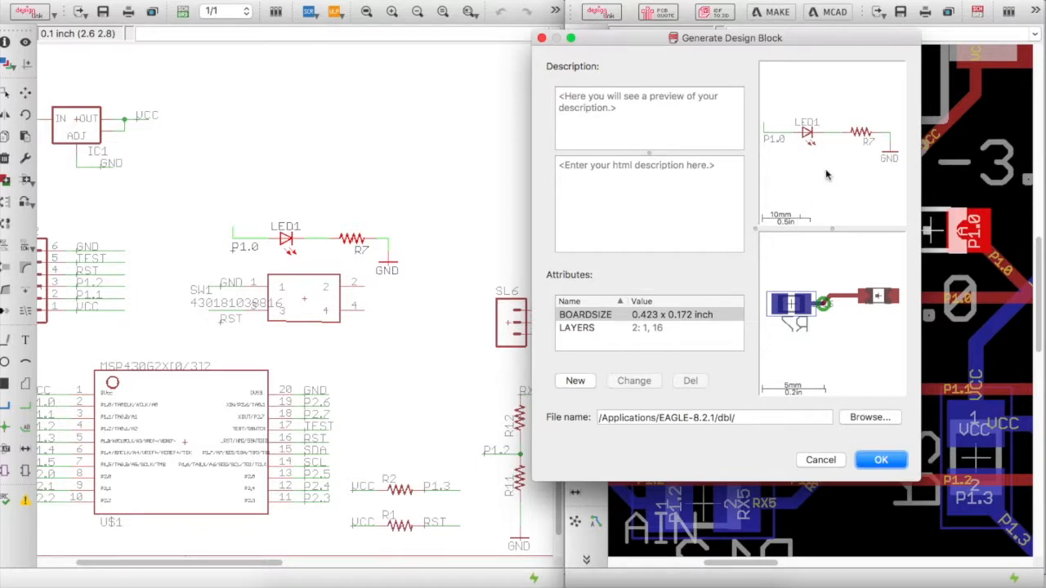
mouse_move(772, 123)
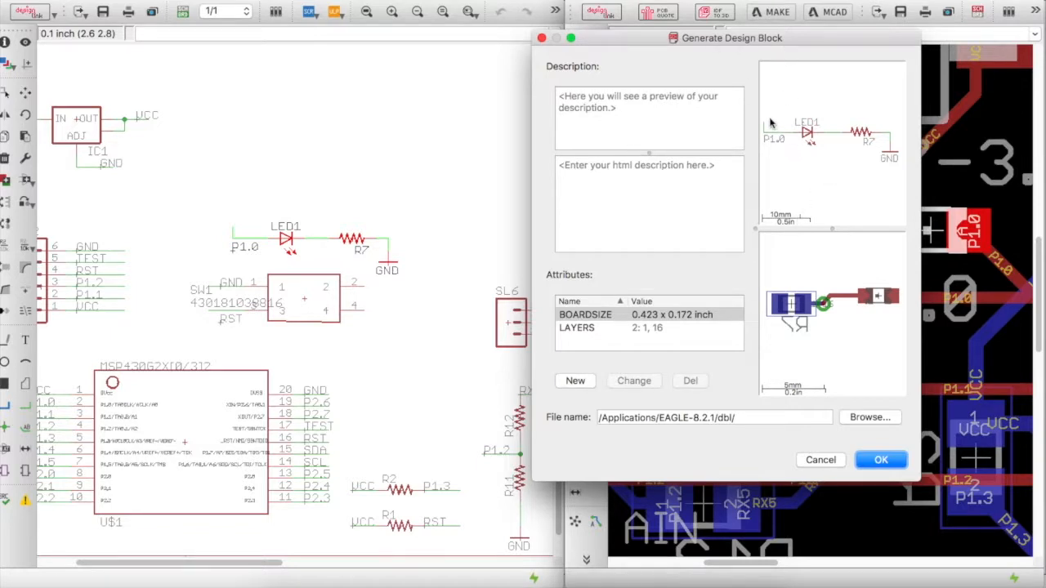
mouse_move(870, 198)
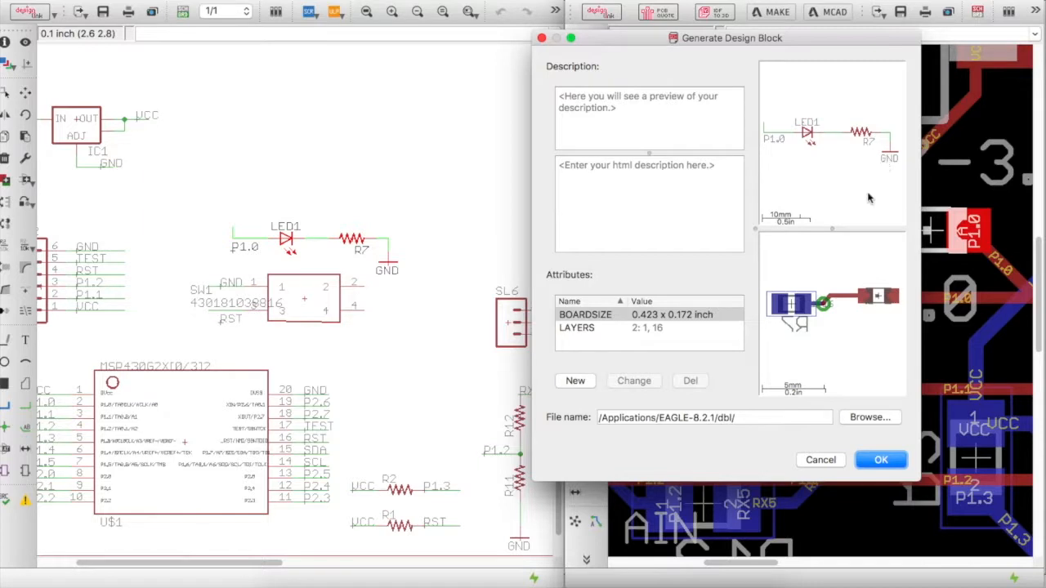
mouse_move(811, 299)
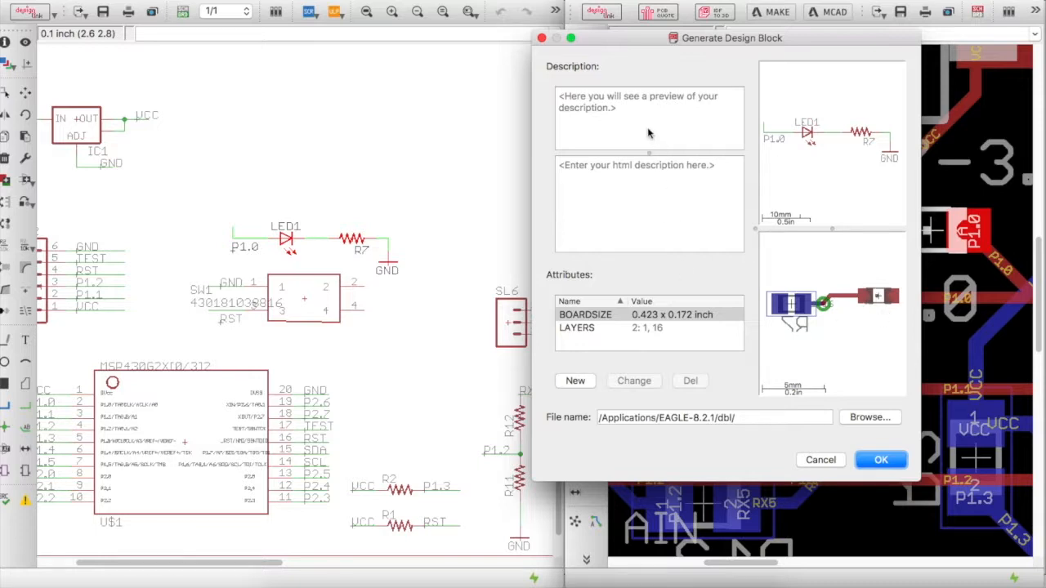
mouse_move(579, 147)
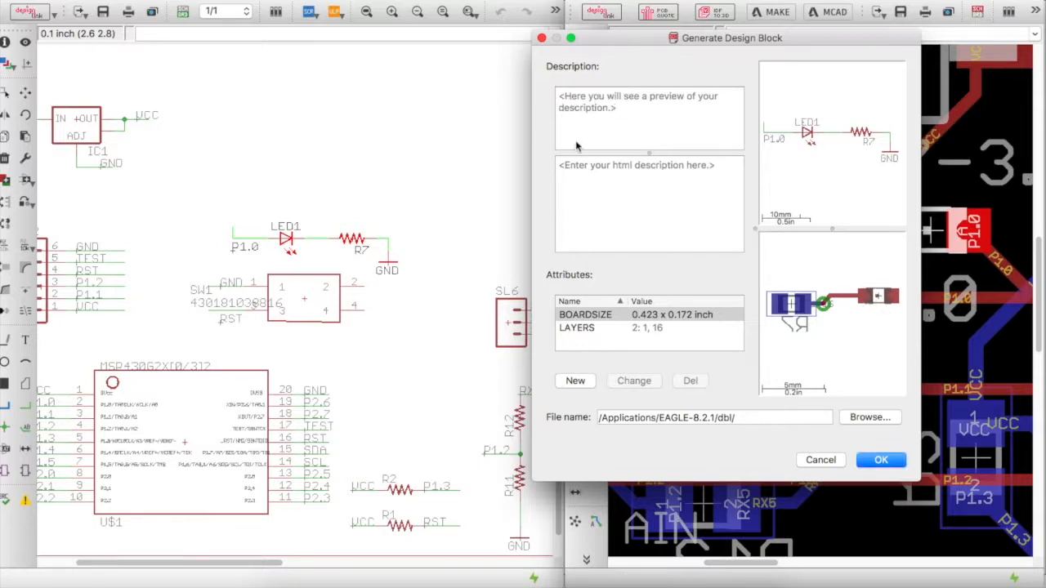
mouse_move(668, 391)
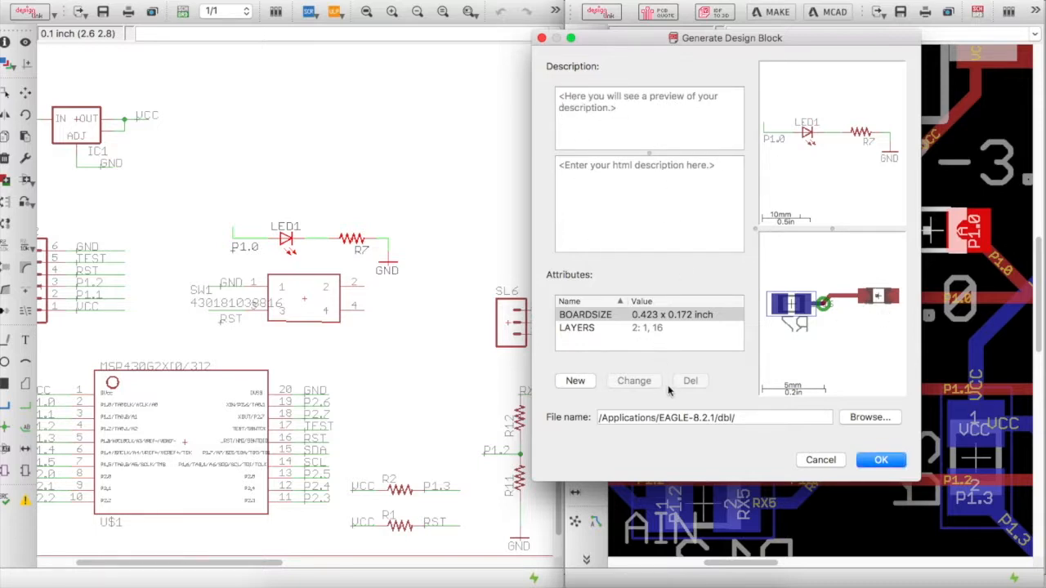
Name the design block file 'deleteme', save it and overwrite the existing deleteme block.
click(712, 419)
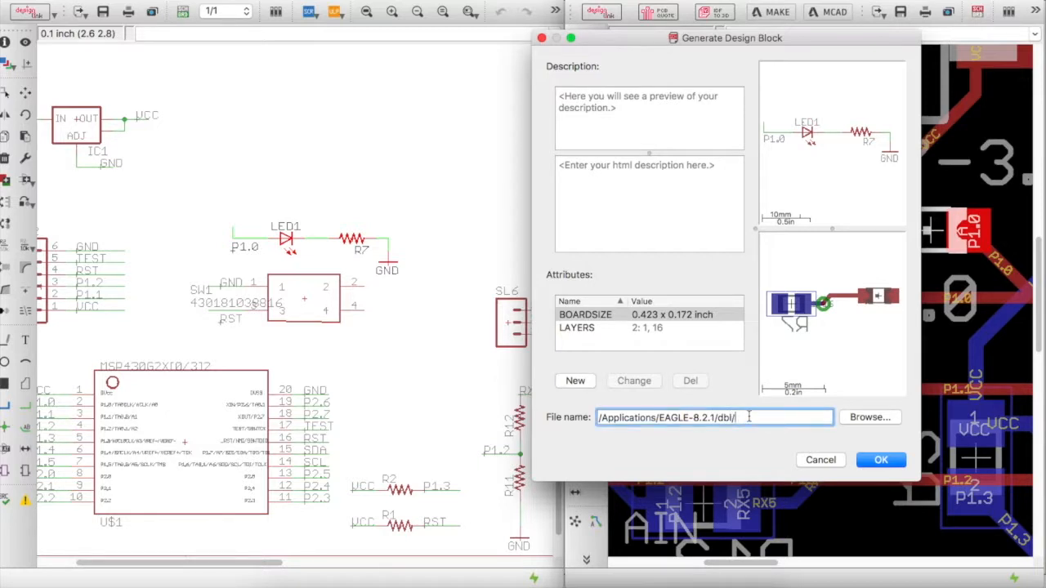
text(delte)
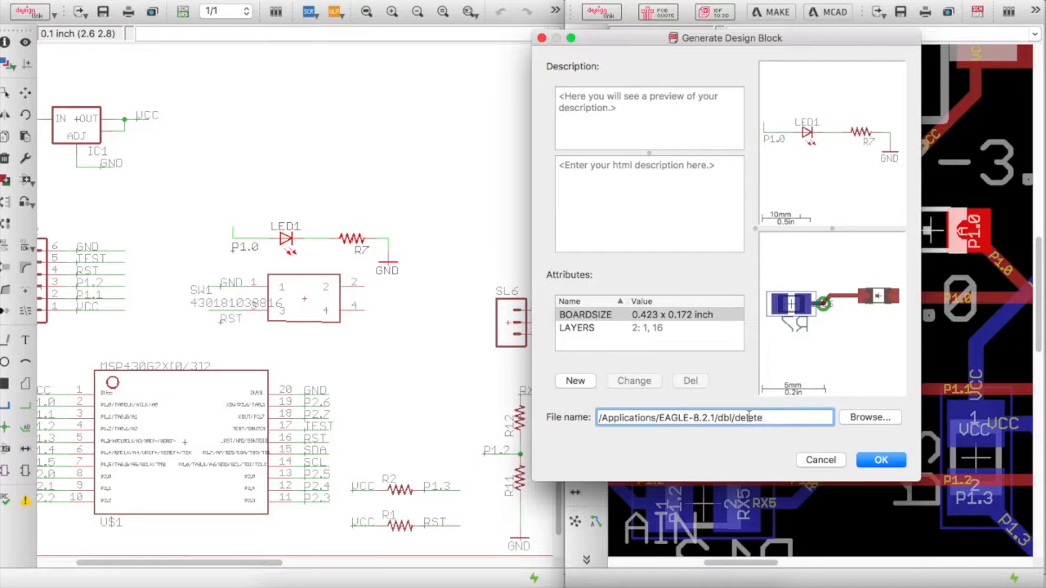
text(me)
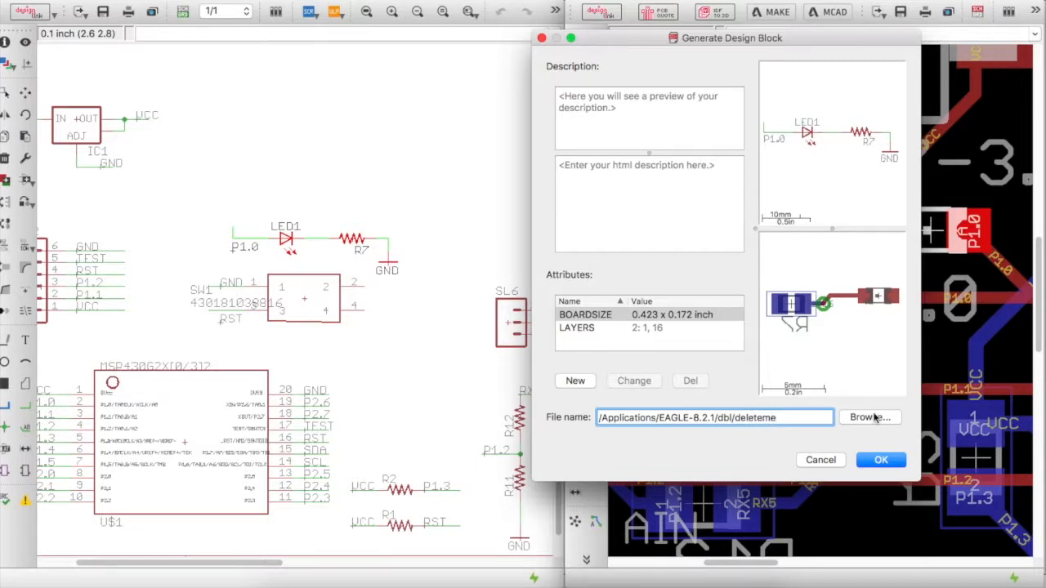
click(881, 459)
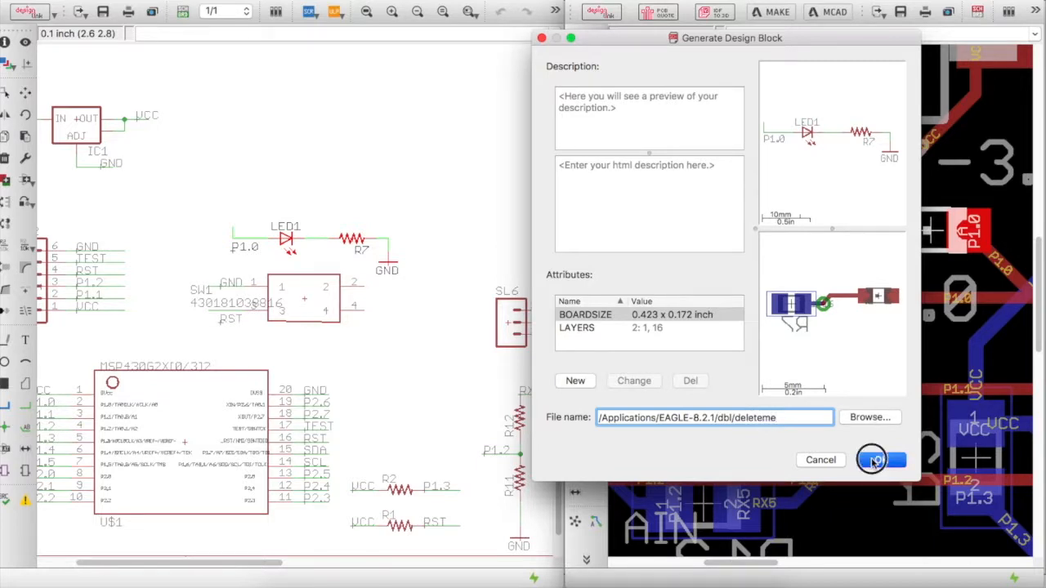
click(881, 460)
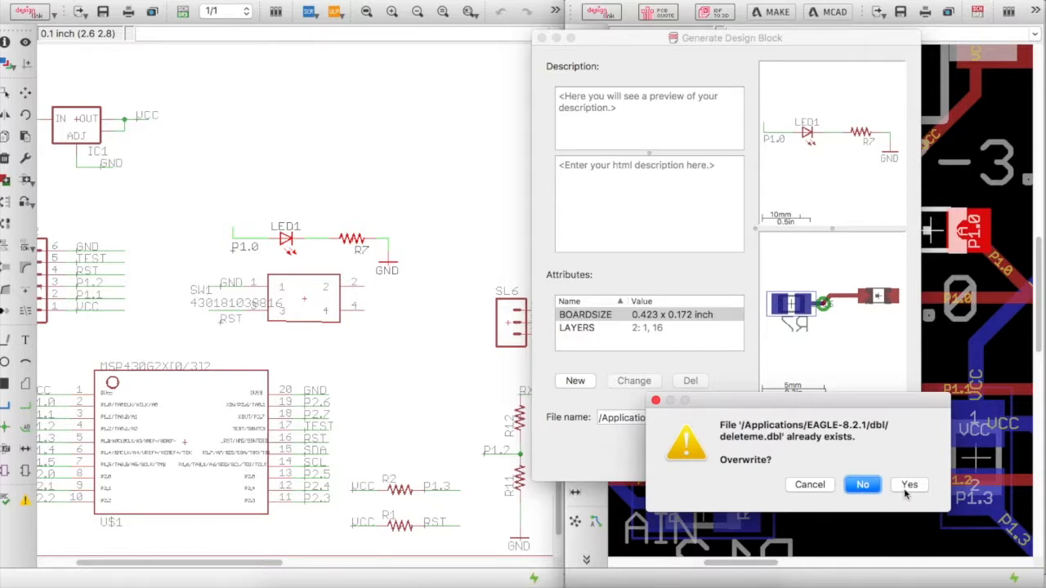
click(908, 484)
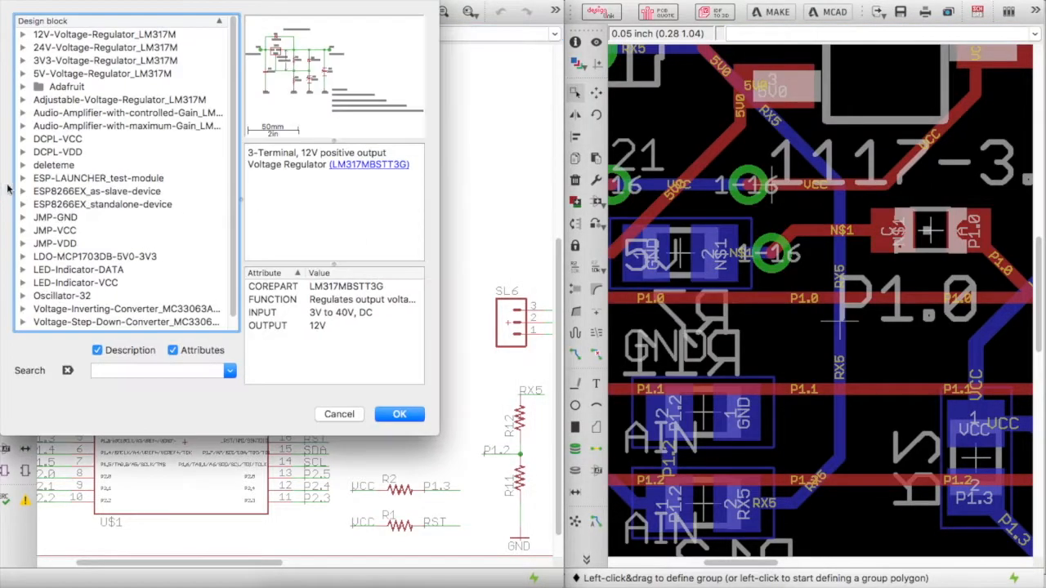
Expand deleteme, preview its board and overall block, then close the design block list.
click(23, 163)
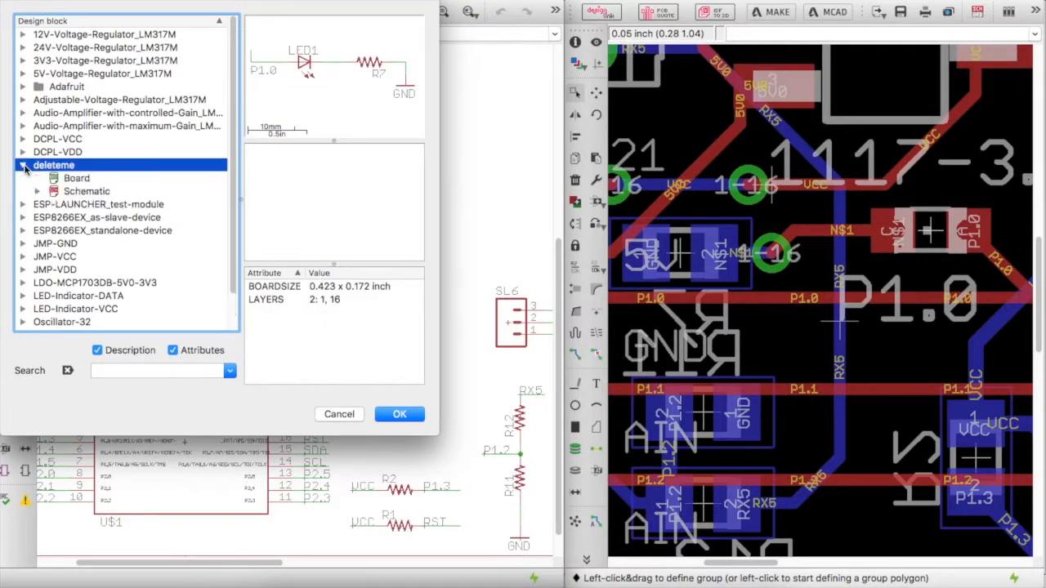
click(75, 178)
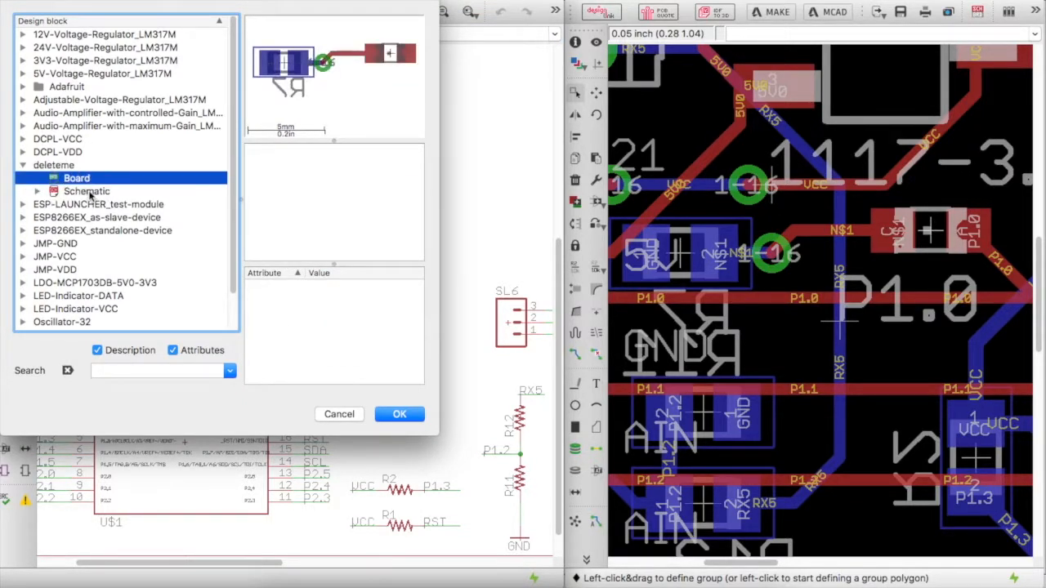
click(54, 164)
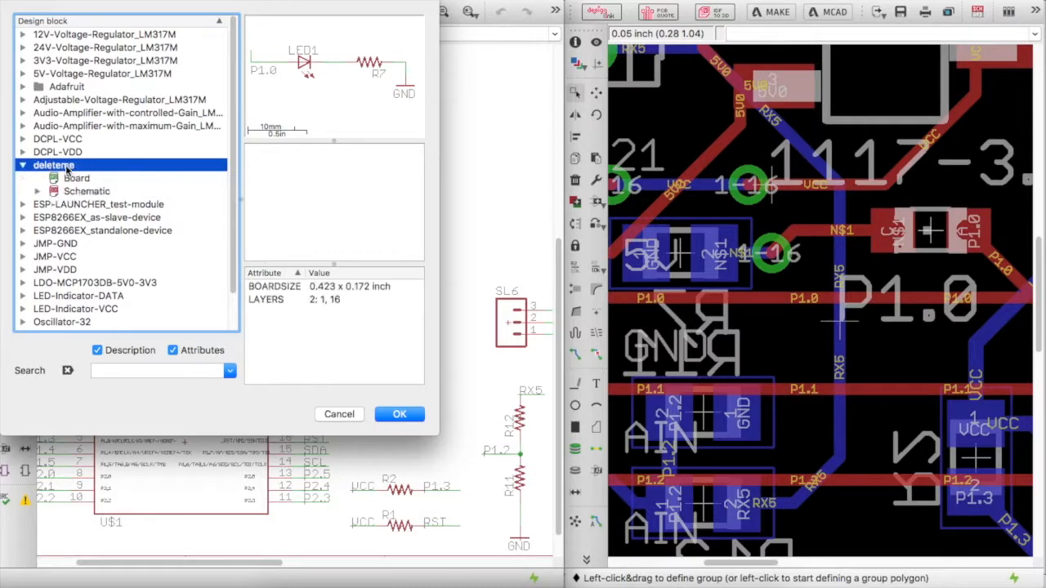
click(399, 414)
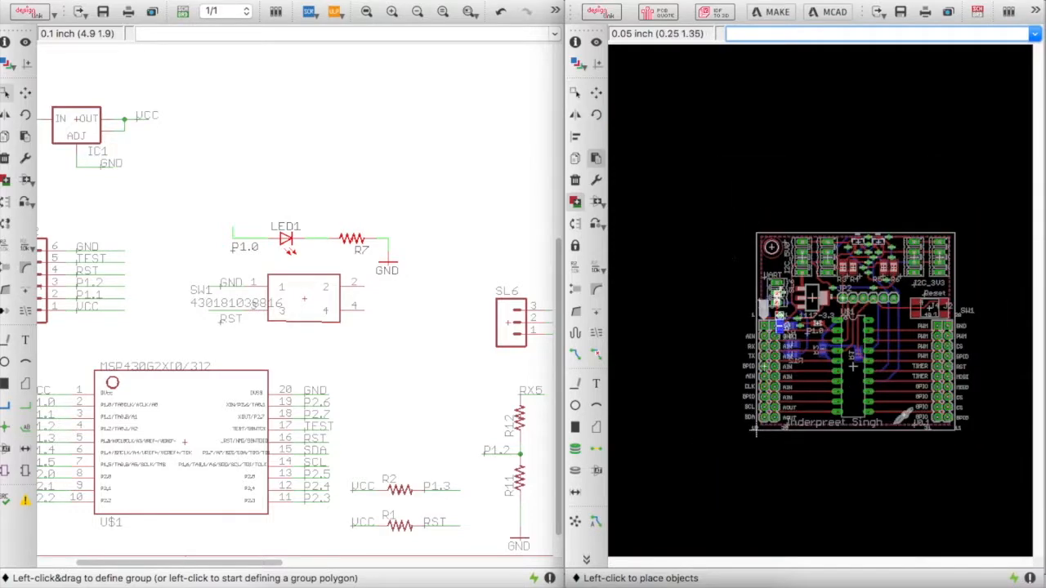
scroll(up, 3)
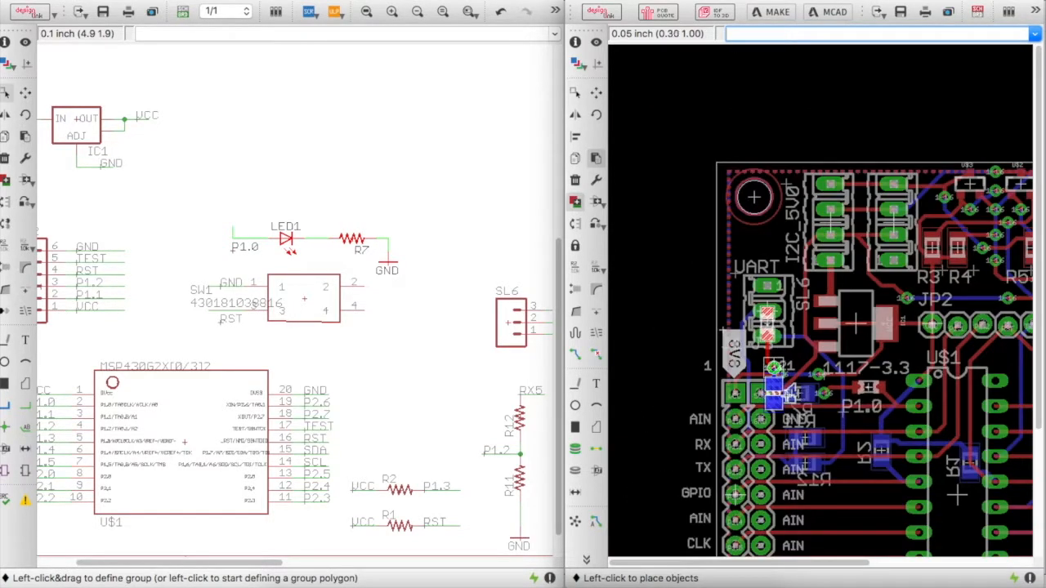
mouse_move(788, 398)
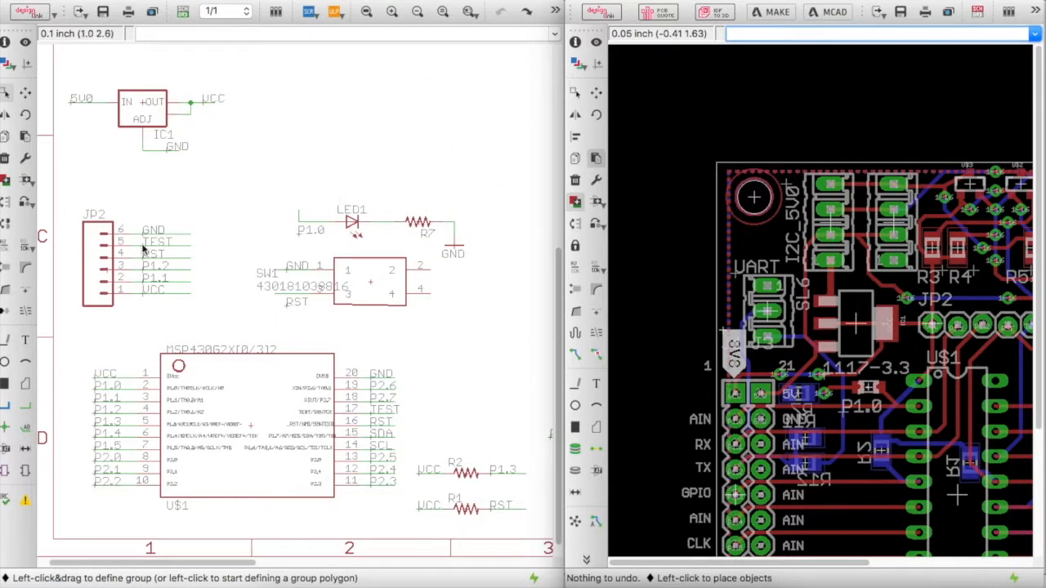
click(24, 314)
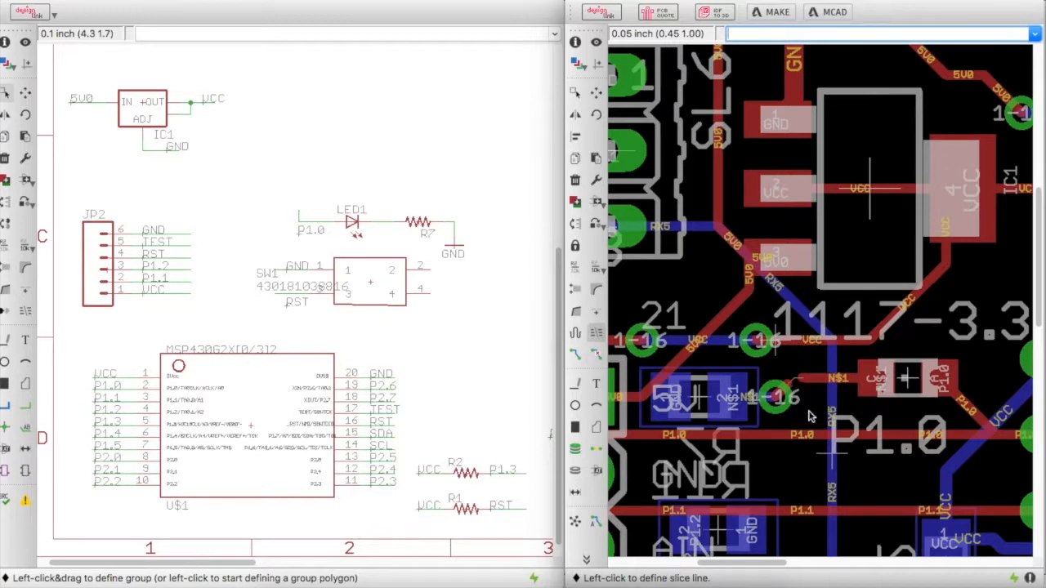
mouse_move(798, 381)
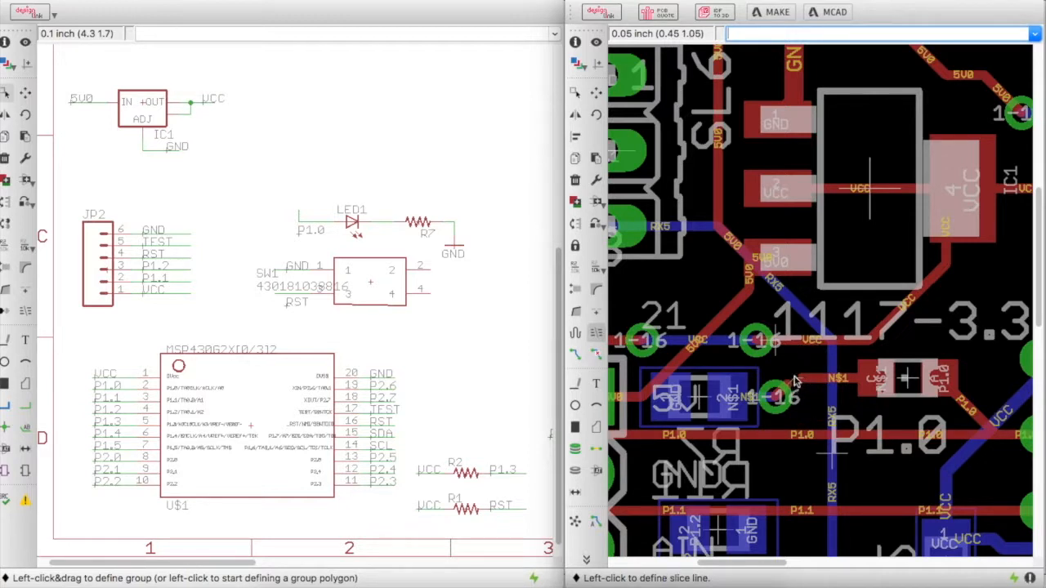
mouse_move(809, 375)
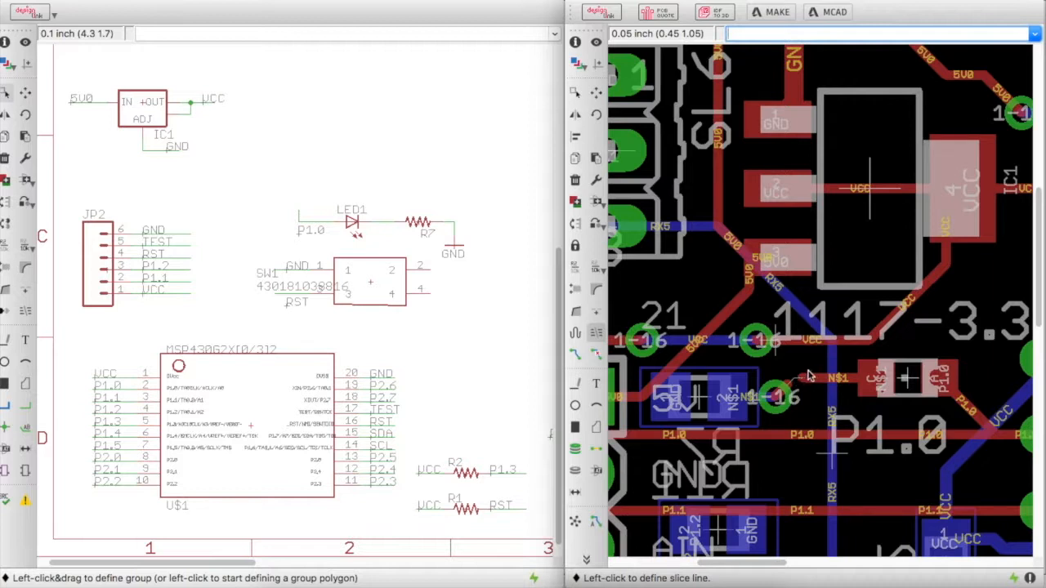
mouse_move(743, 412)
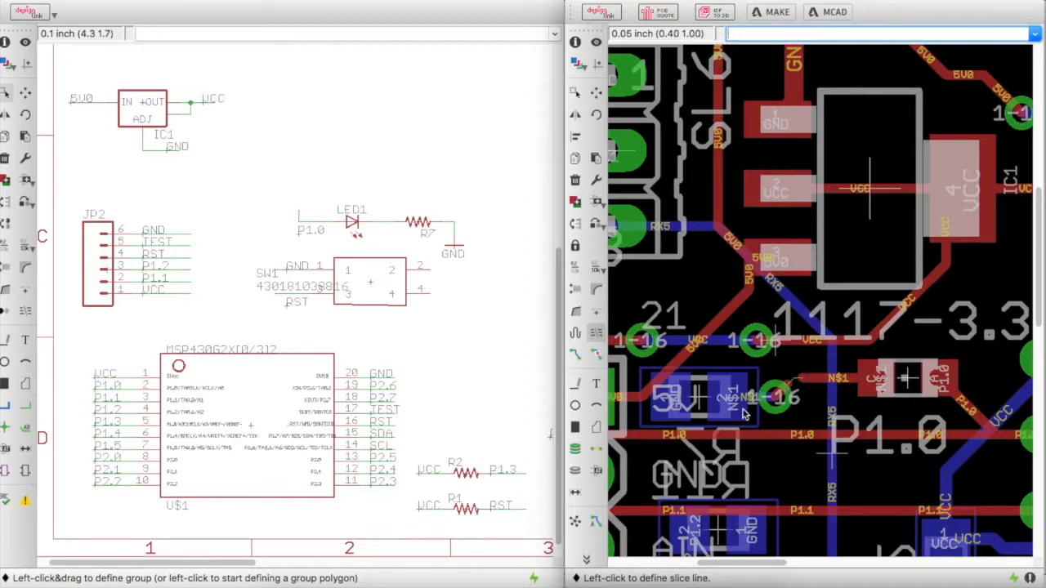
mouse_move(781, 418)
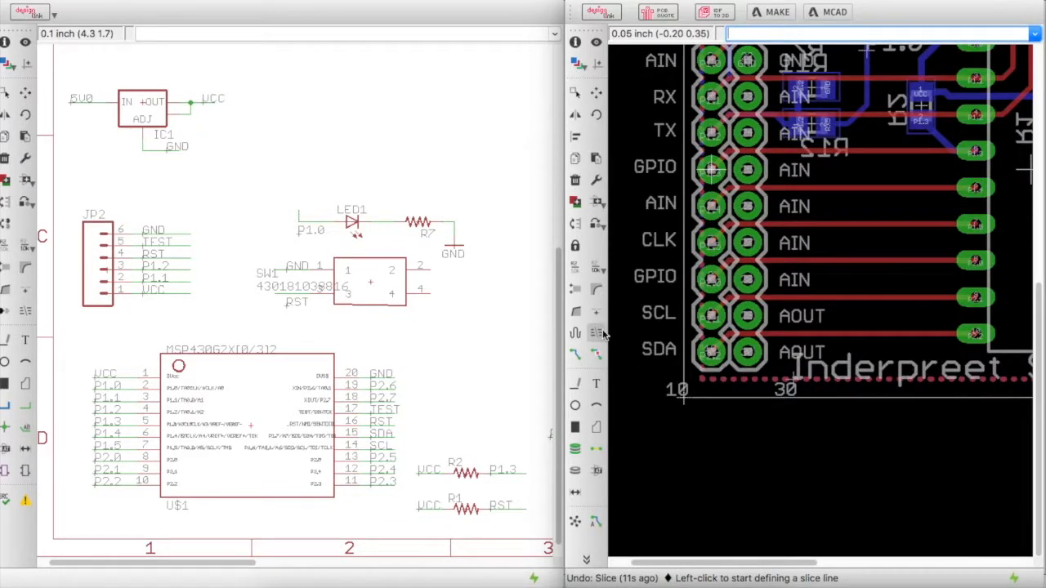
mouse_move(863, 172)
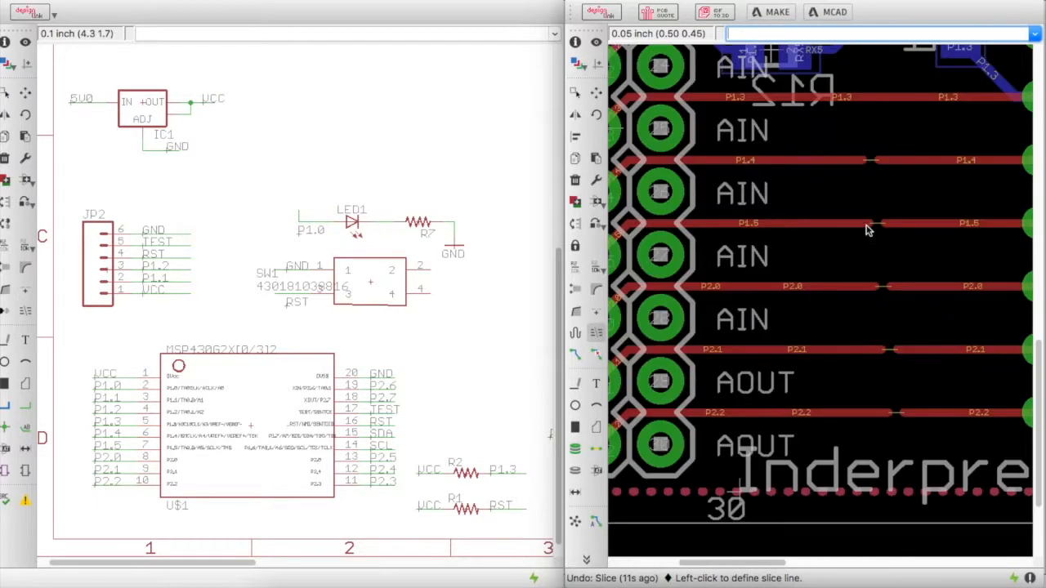
mouse_move(981, 163)
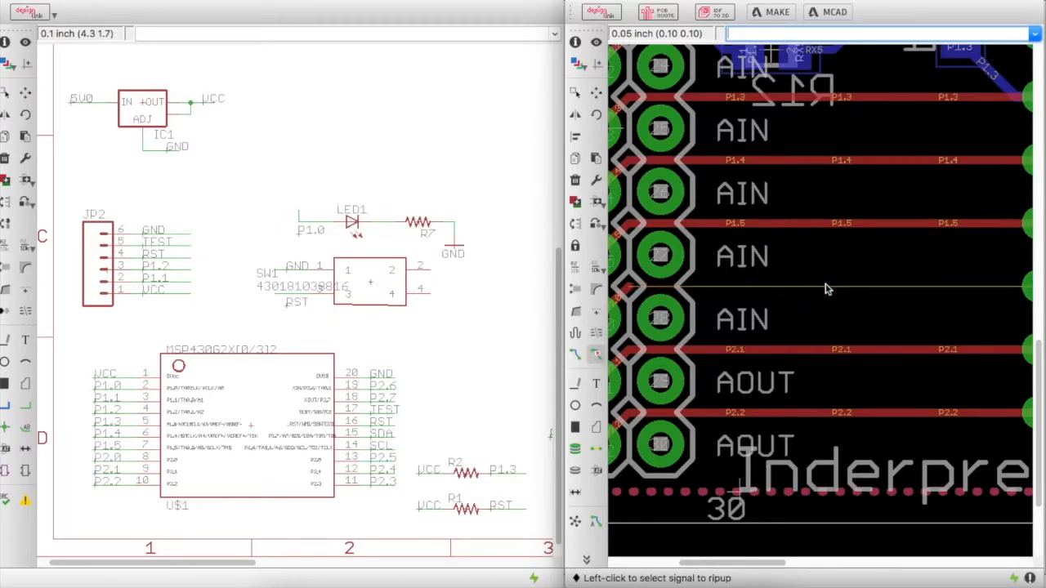
Rip up one sliced trace segment near the AIN header pins.
click(825, 286)
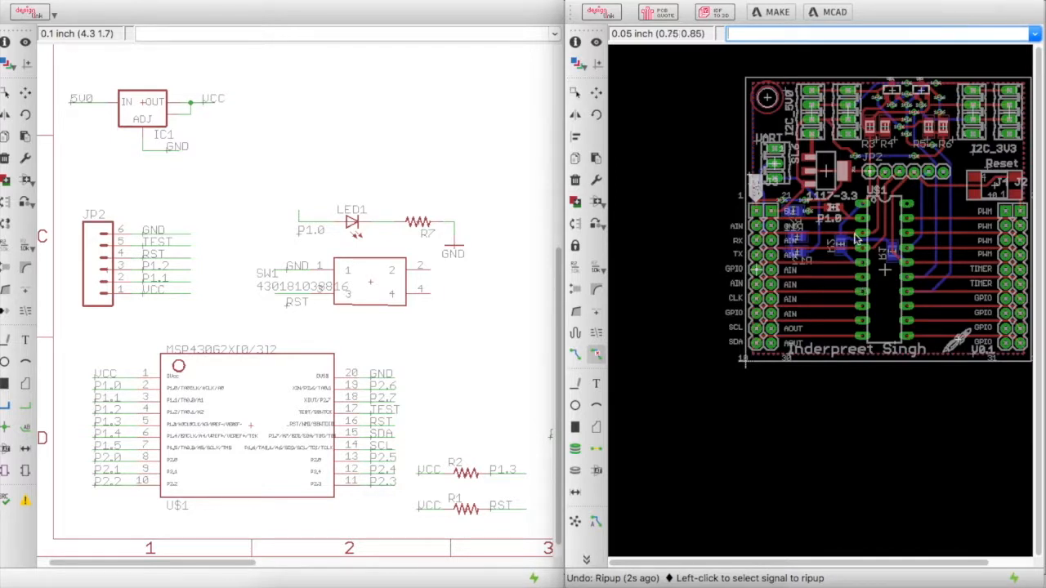
mouse_move(820, 259)
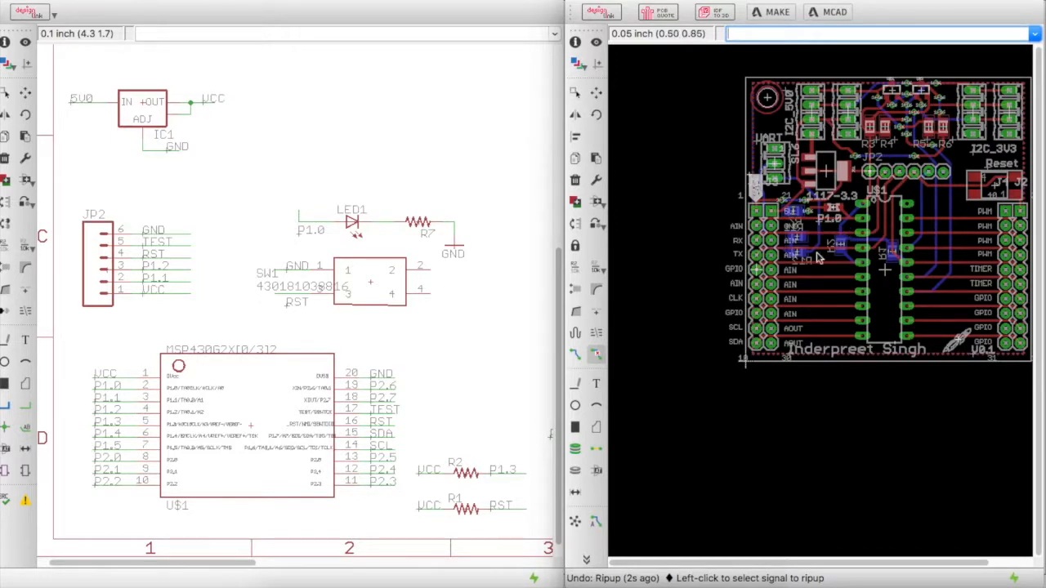
mouse_move(708, 335)
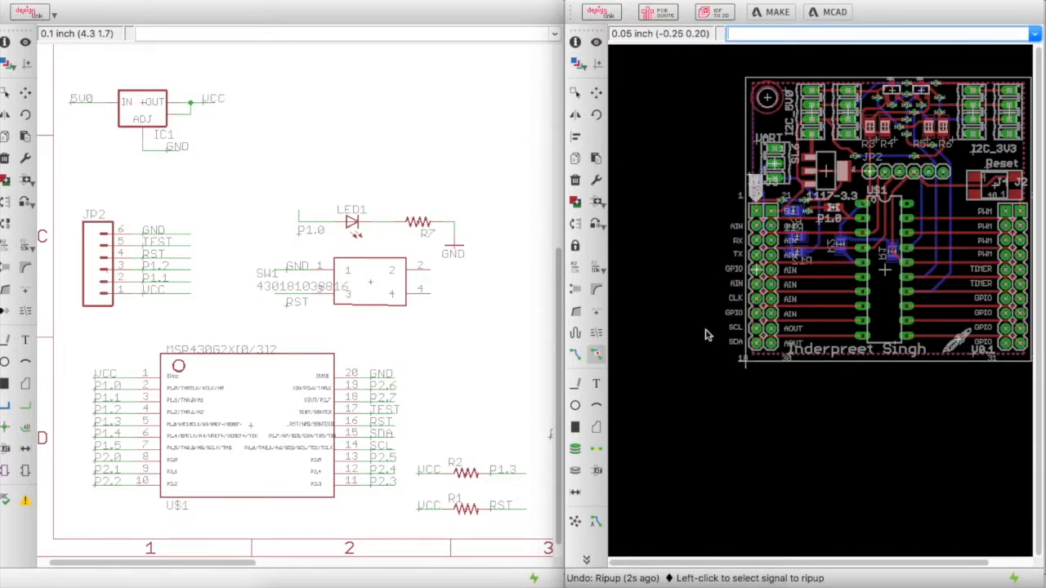
mouse_move(706, 330)
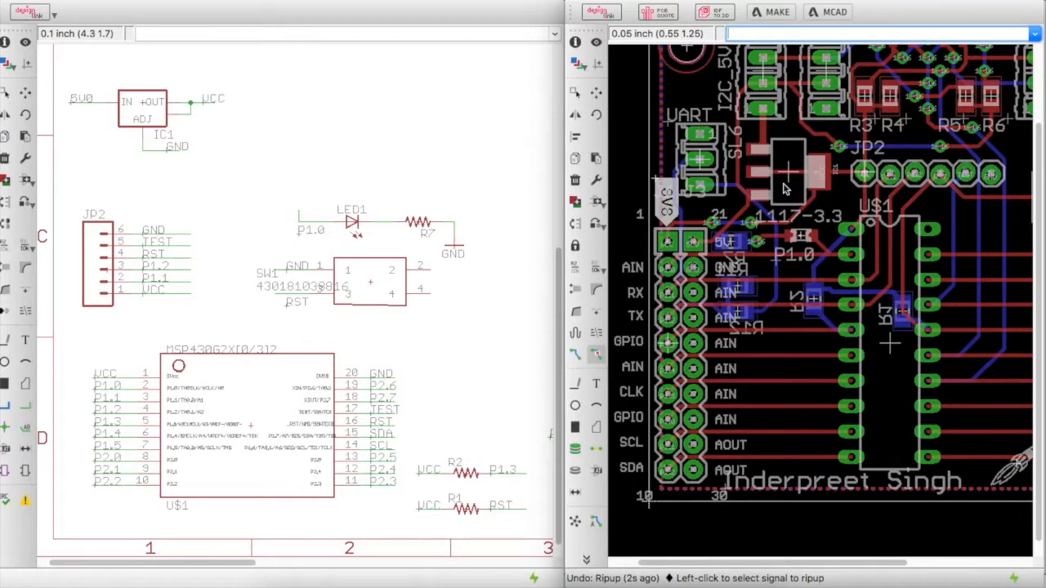
mouse_move(624, 193)
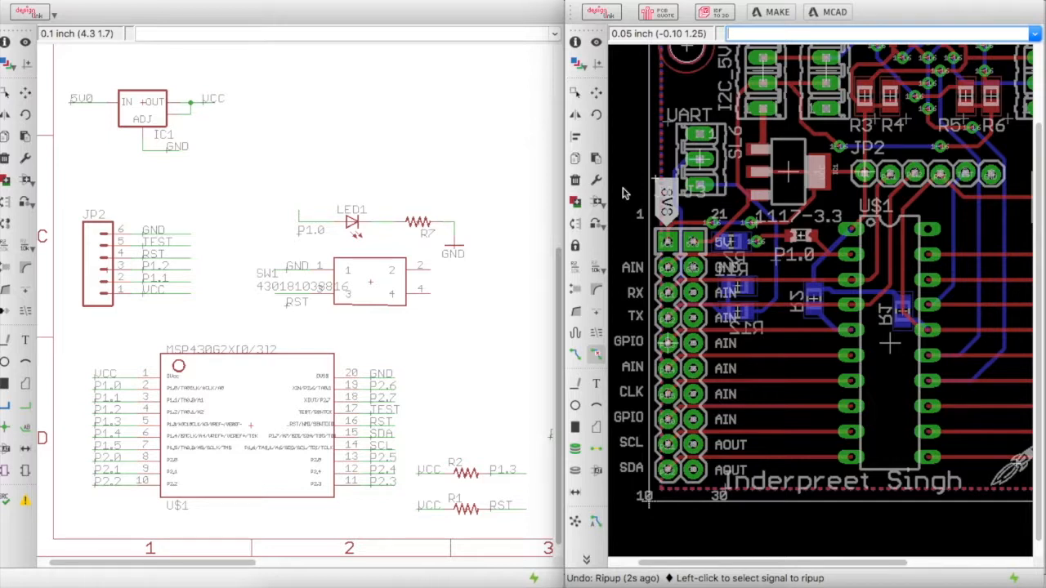
mouse_move(569, 190)
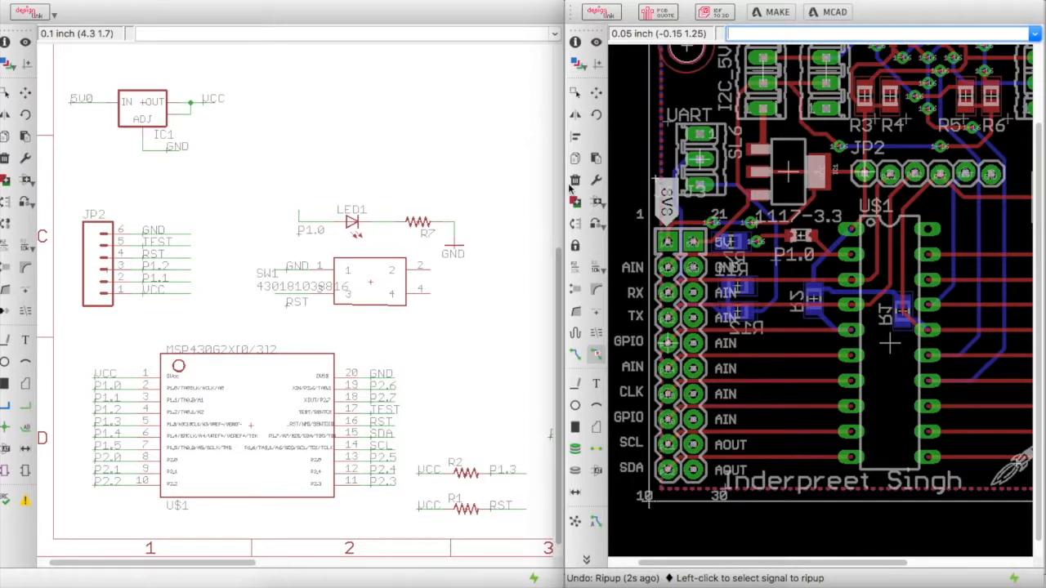